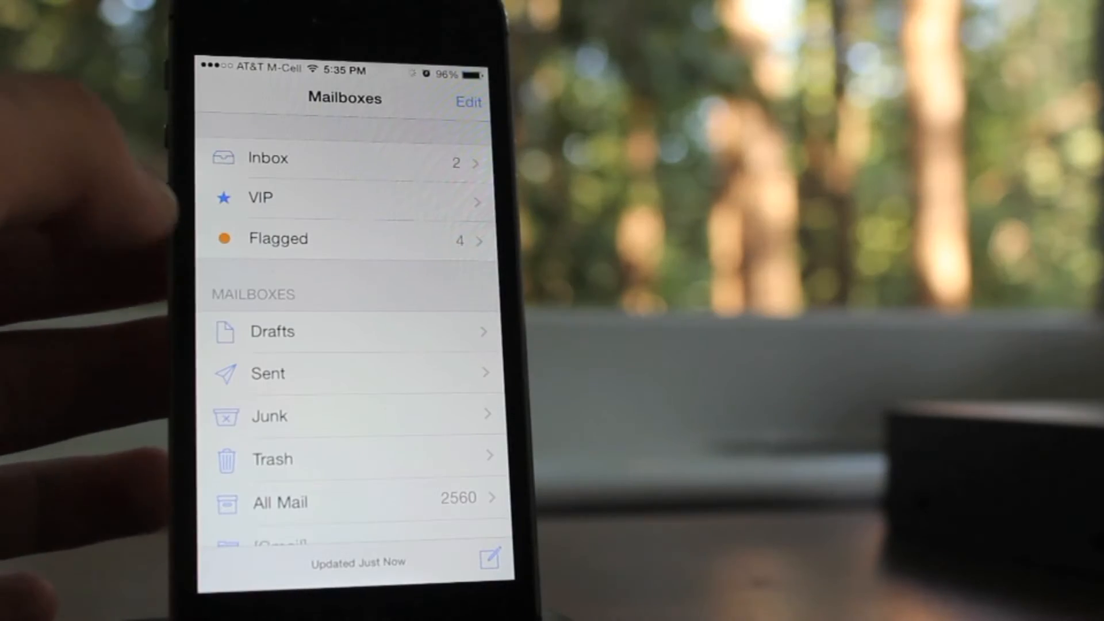
- Open the Junk mailbox from the Mailboxes list
left_click(279, 239)
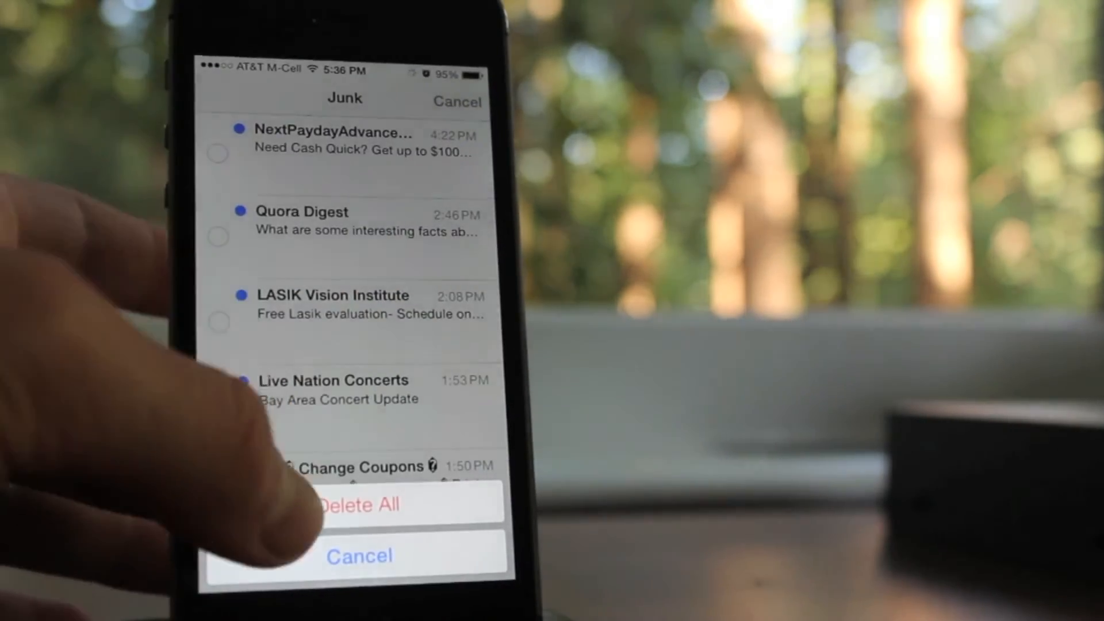
- Confirm Delete All so the Junk mailbox shows No Mail
left_click(360, 503)
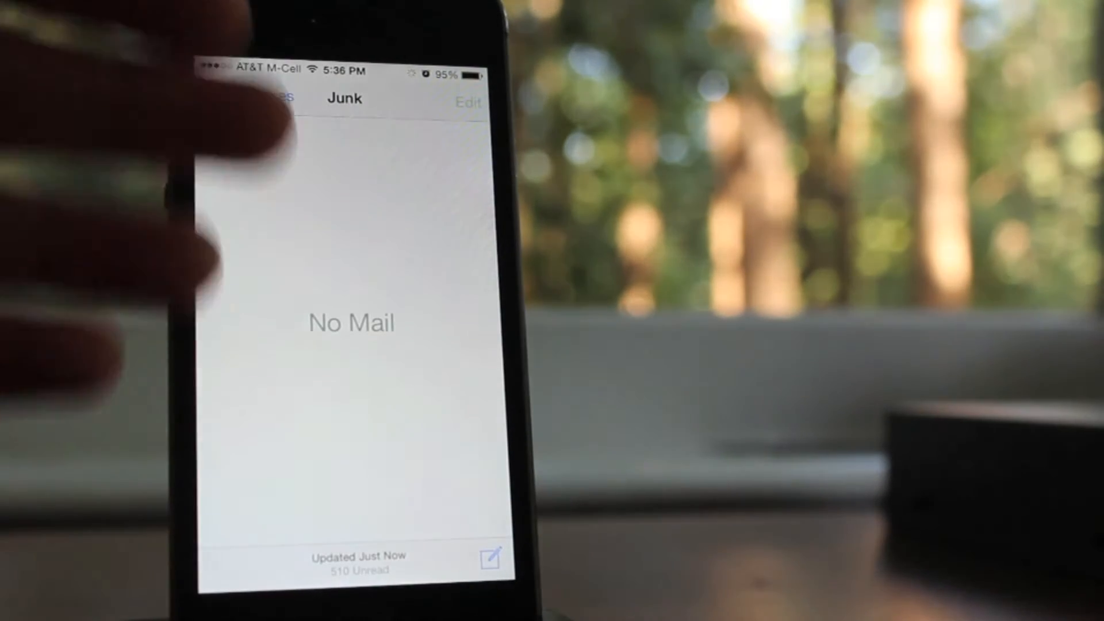